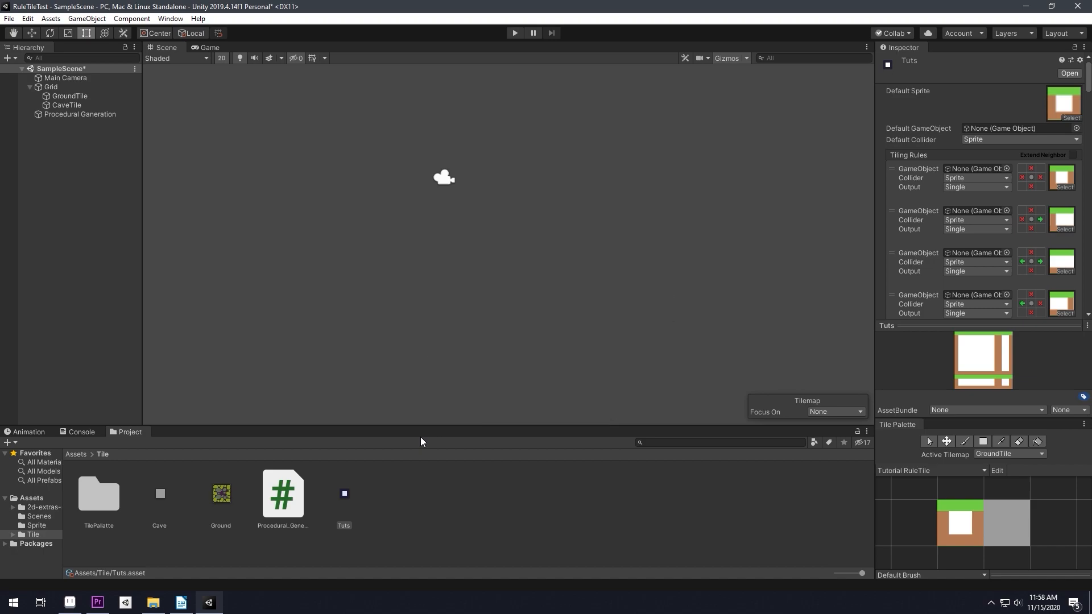
{"action": "mouse_move", "coordinate": [470, 349]}
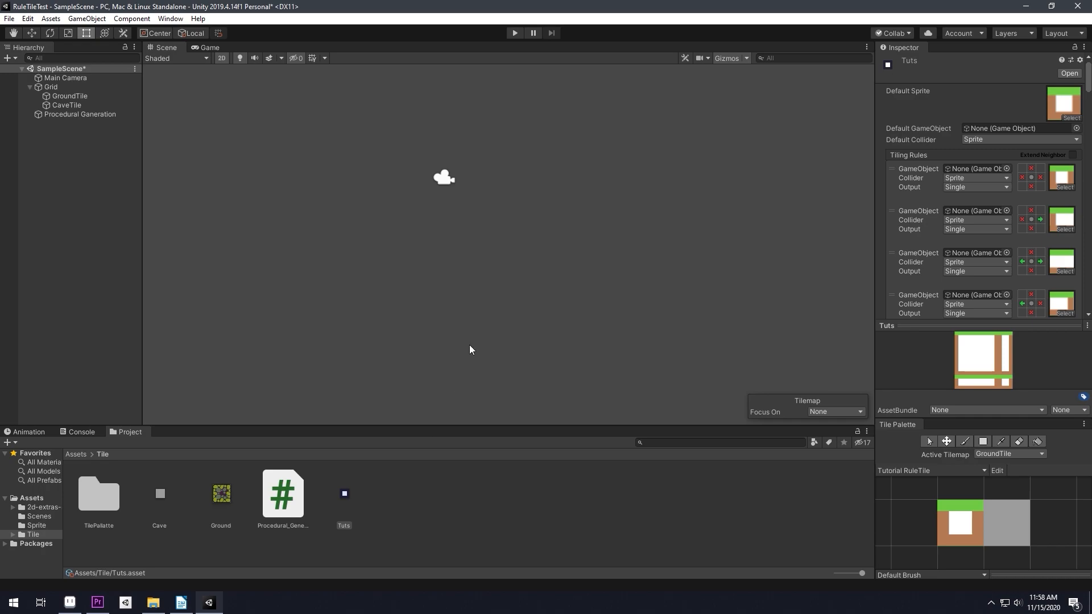
{"action": "mouse_move", "coordinate": [533, 293]}
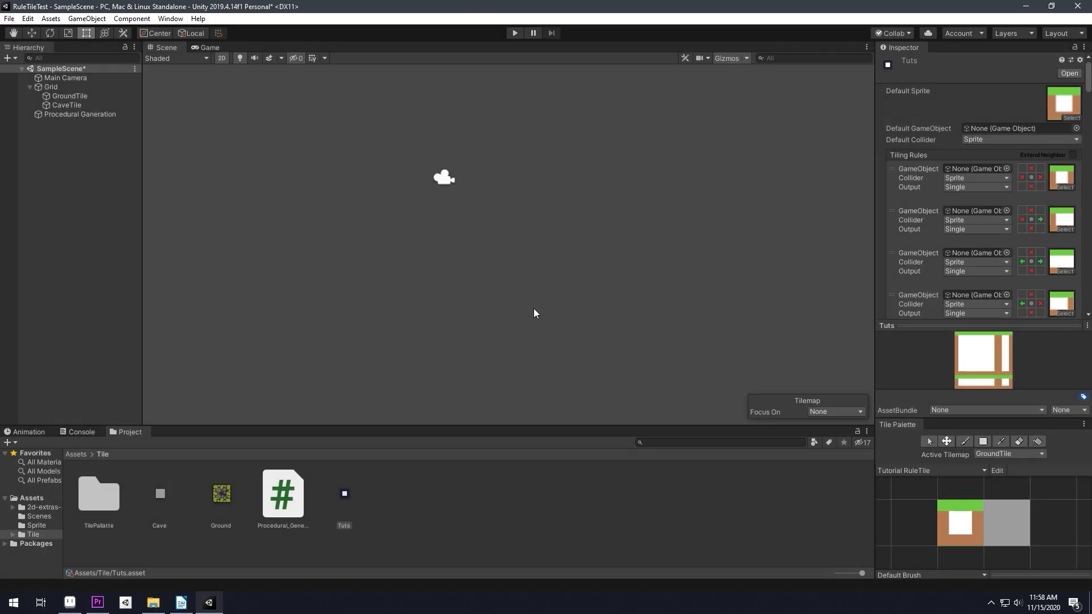
{"action": "mouse_move", "coordinate": [1003, 91]}
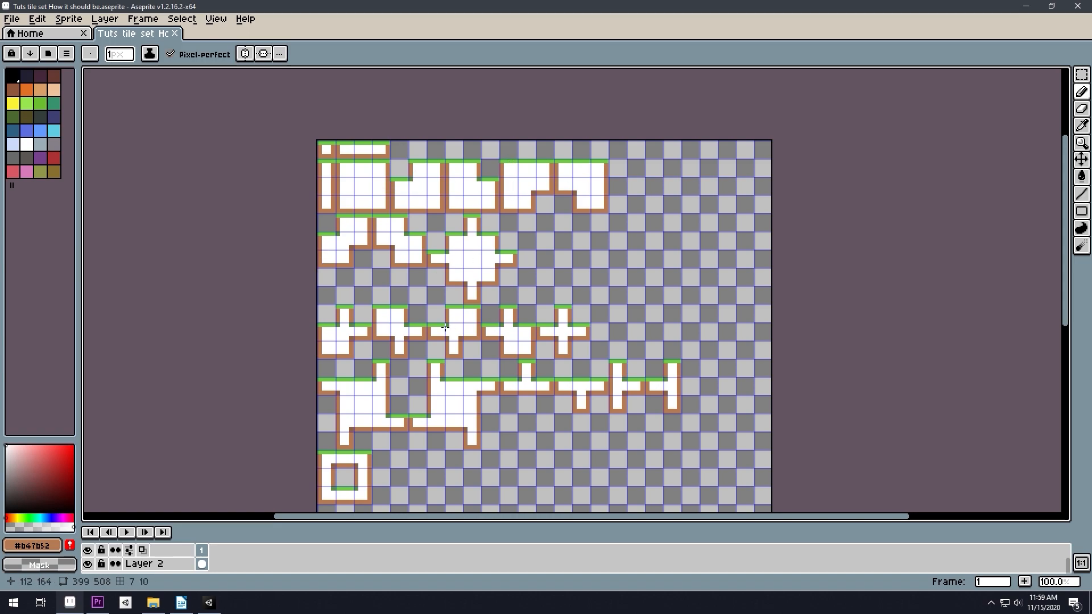
- Hide Layer 2 in Aseprite to show only the base tile pieces, then return to Unity
{"action": "left_click", "coordinate": [87, 564]}
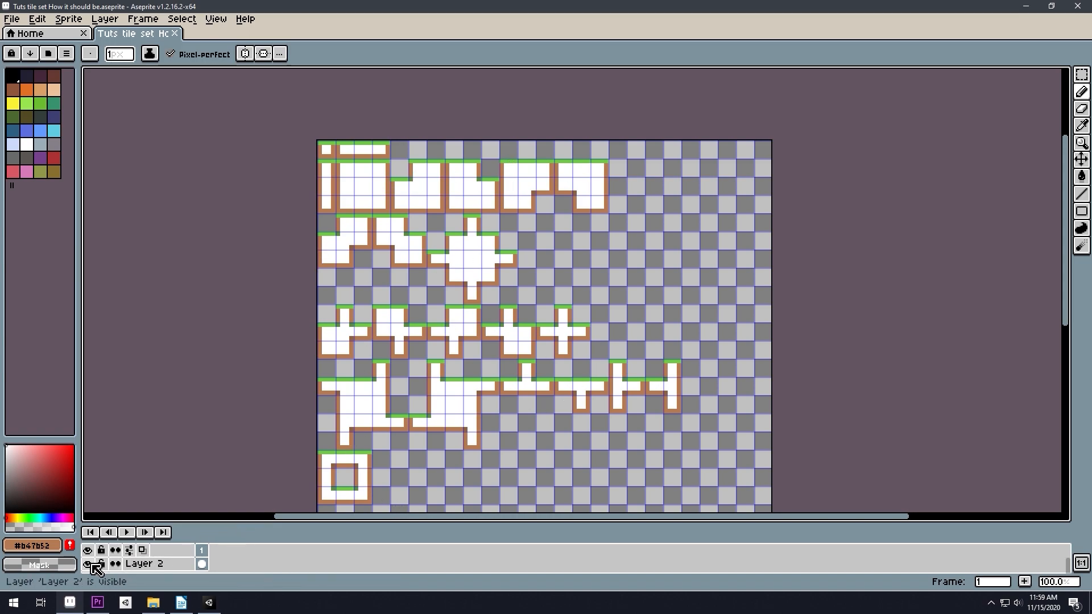
{"action": "left_click", "coordinate": [87, 564]}
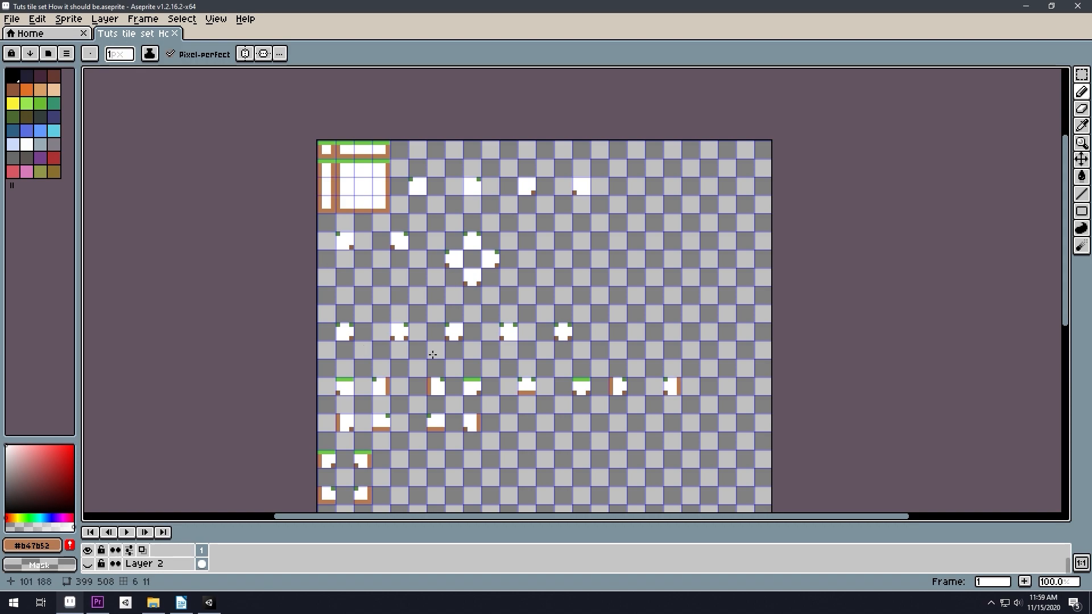
{"action": "mouse_move", "coordinate": [462, 148]}
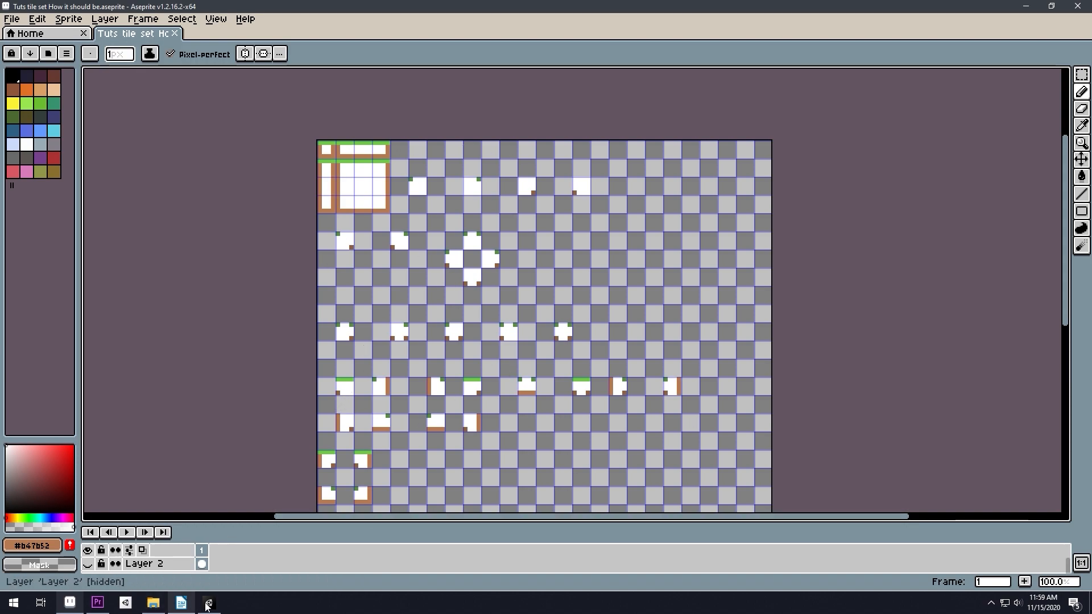
{"action": "left_click", "coordinate": [207, 603]}
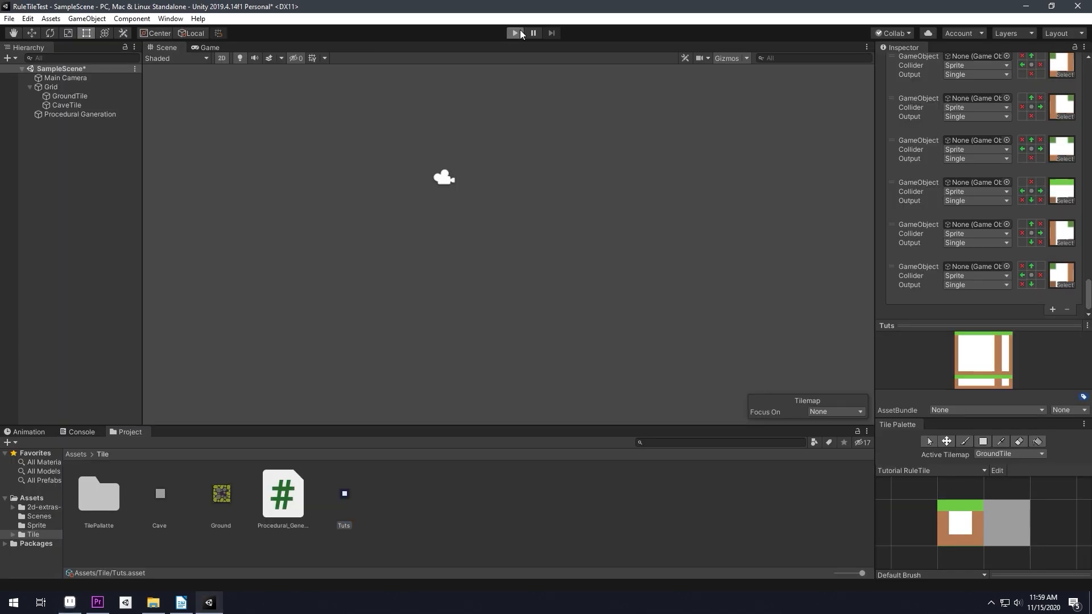
- Enter Play mode to generate terrain with grass-edged ground and grey caves
{"action": "left_click", "coordinate": [514, 33]}
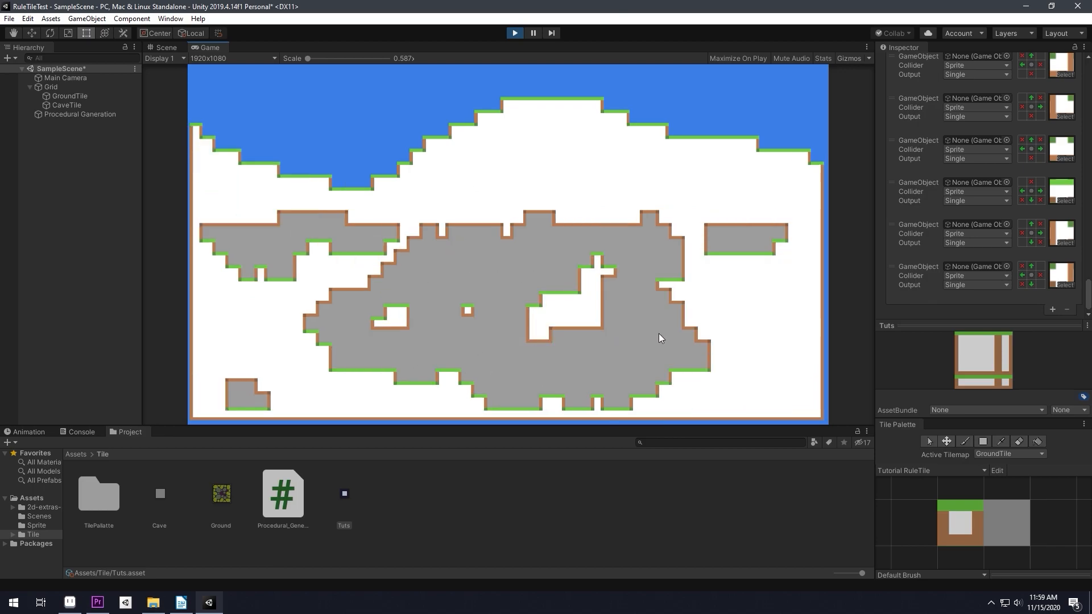
{"action": "mouse_move", "coordinate": [499, 279]}
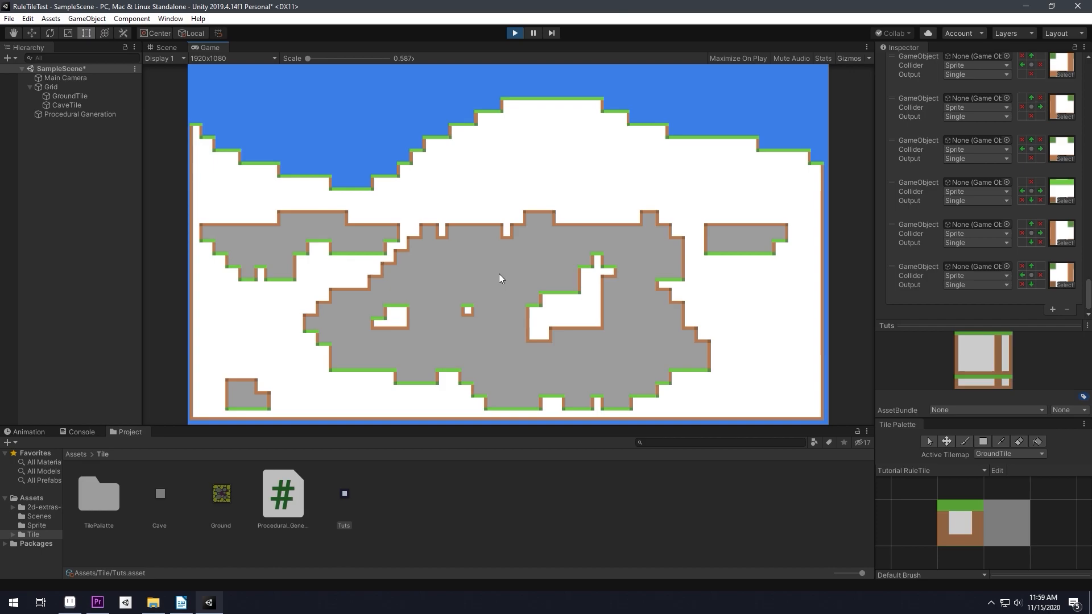
{"action": "mouse_move", "coordinate": [401, 342]}
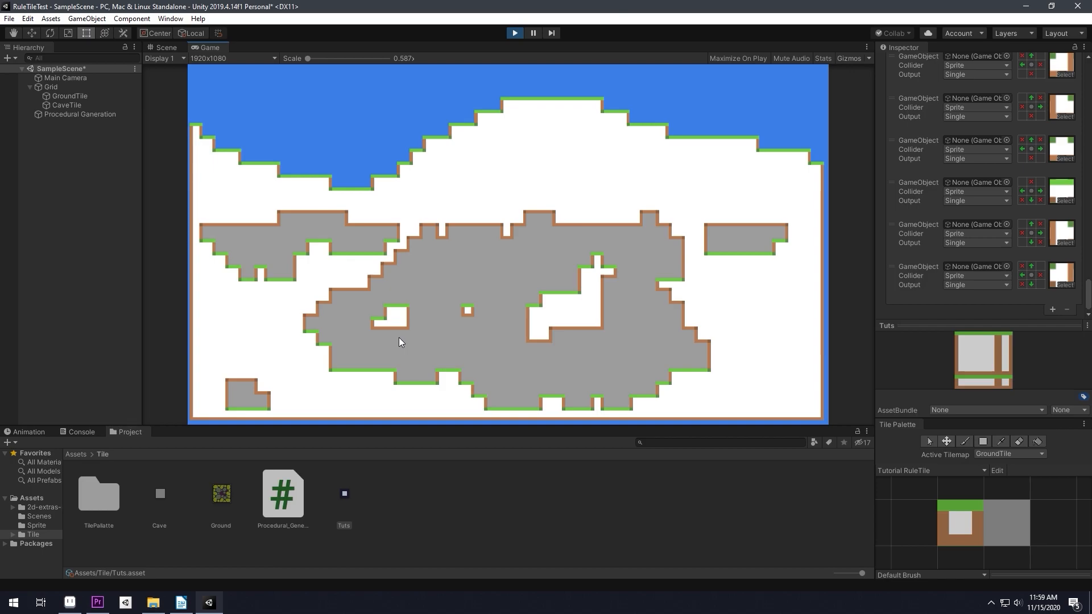
{"action": "mouse_move", "coordinate": [448, 351]}
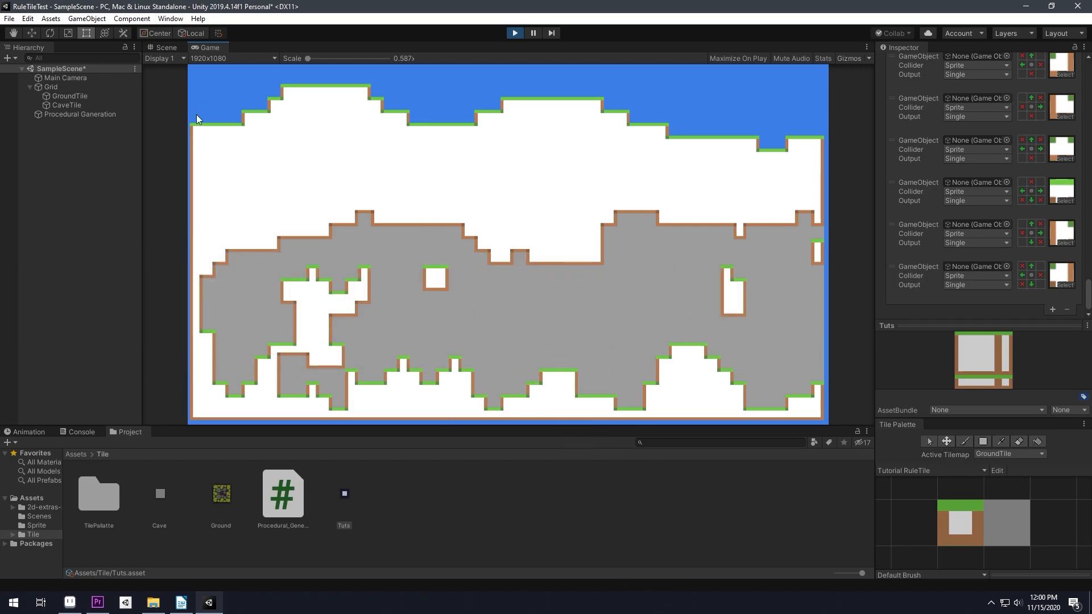
{"action": "mouse_move", "coordinate": [393, 105]}
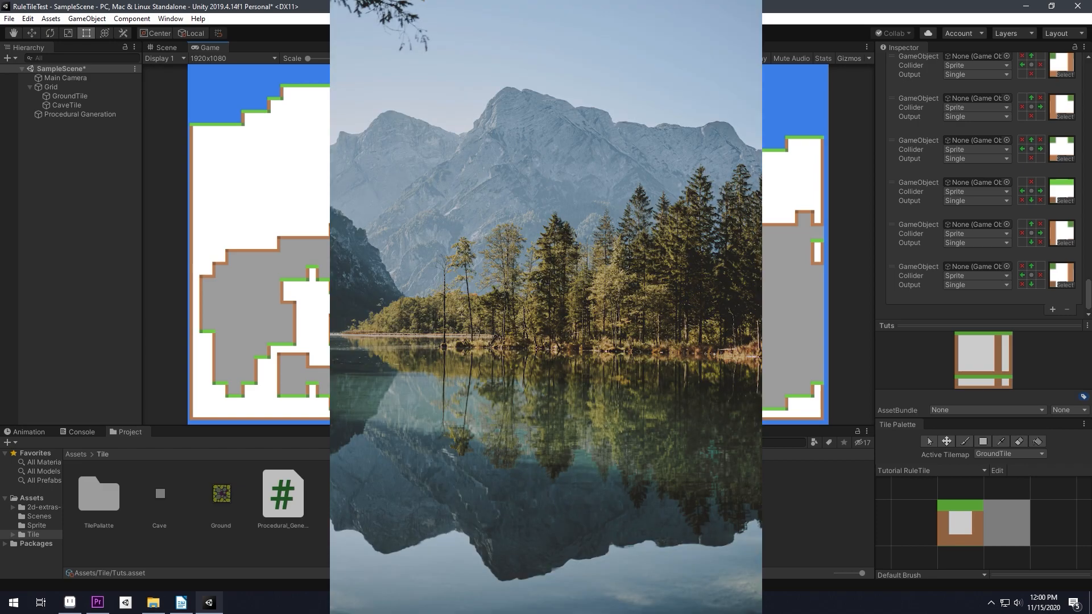
- Regenerate the terrain via the Play button, producing a wider grey cave band
{"action": "left_click", "coordinate": [514, 33]}
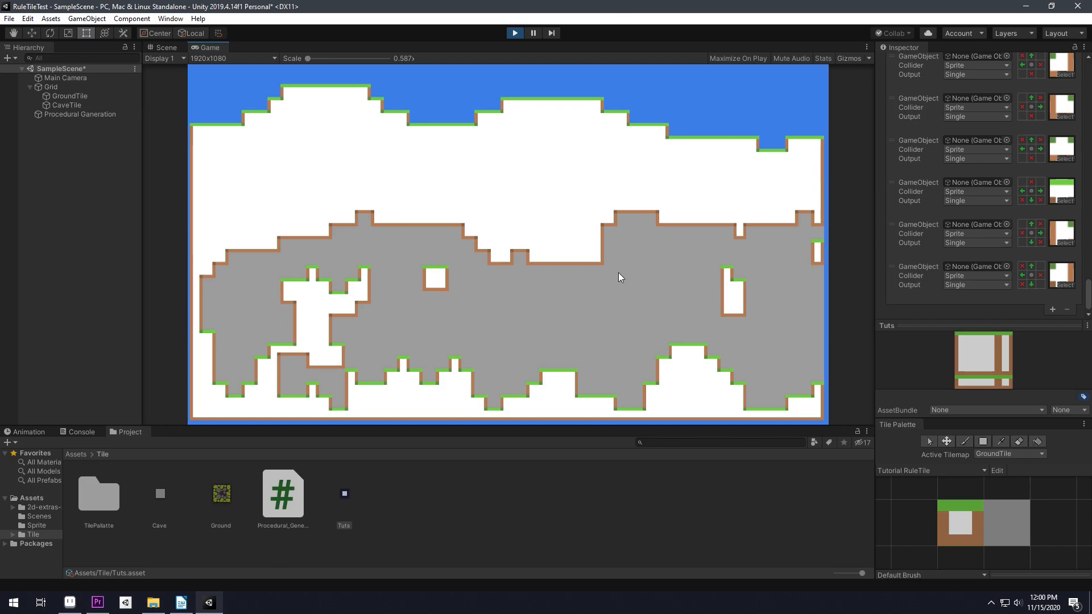
{"action": "mouse_move", "coordinate": [580, 331]}
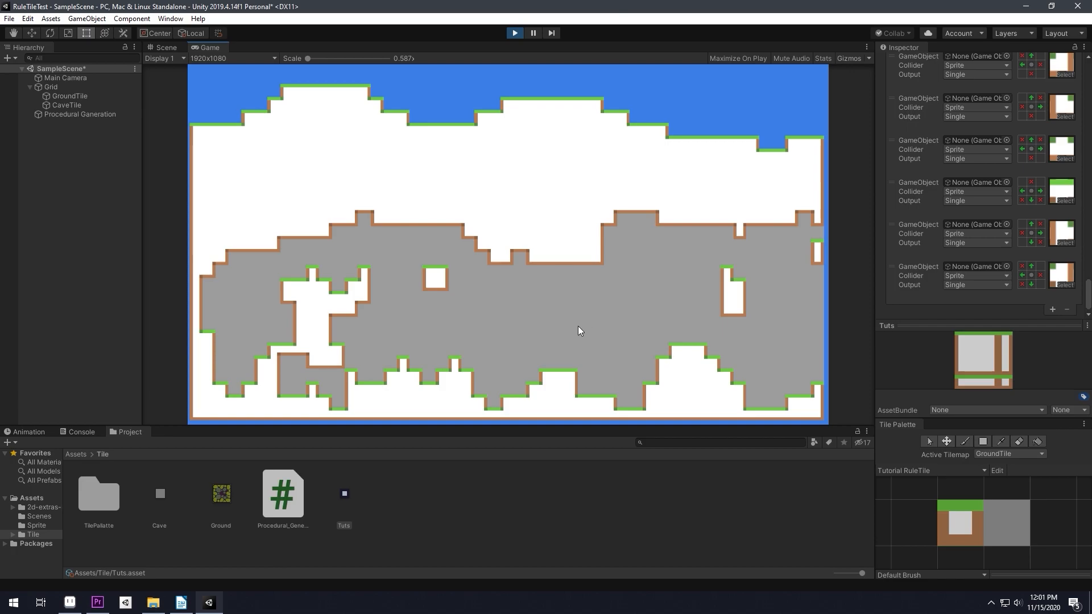